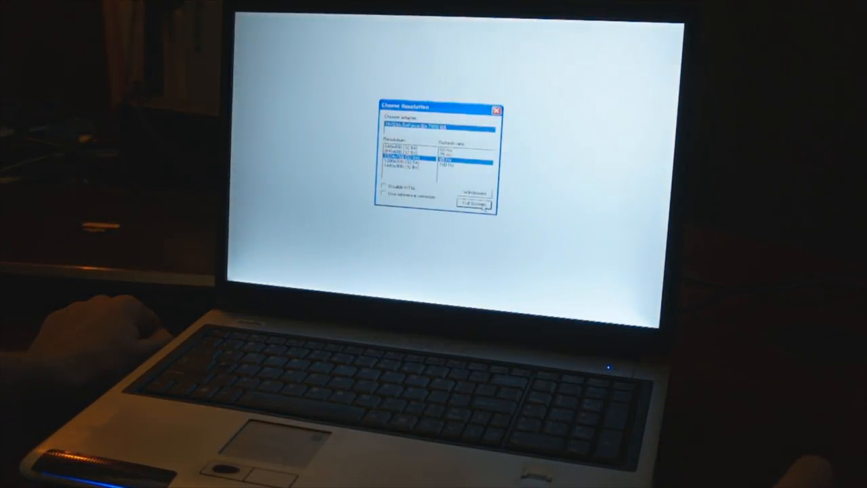
Launch the game in Full Screen, keeping the selected resolution and refresh rate.
left_click(473, 204)
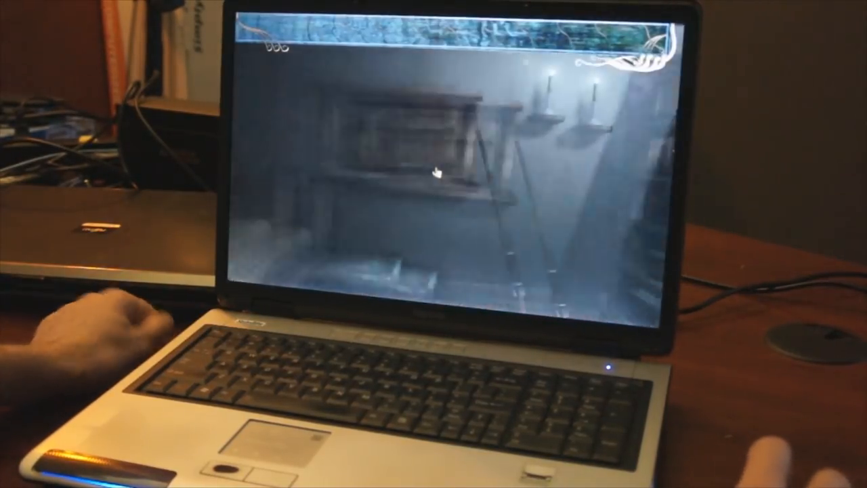